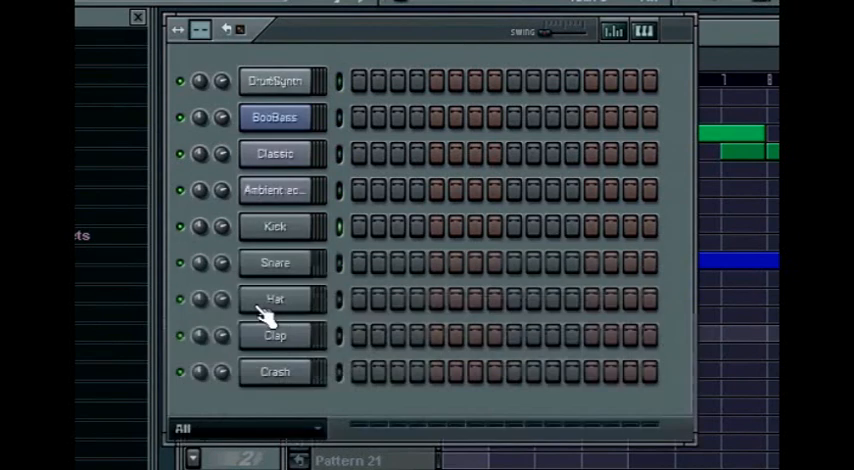
Select an entry in the browser's Current project contents.
left_click(242, 428)
type("Intro")
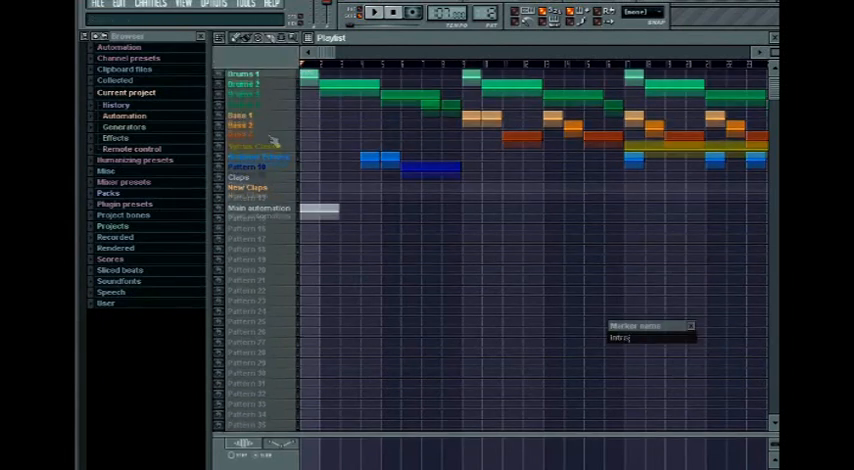
left_click(242, 38)
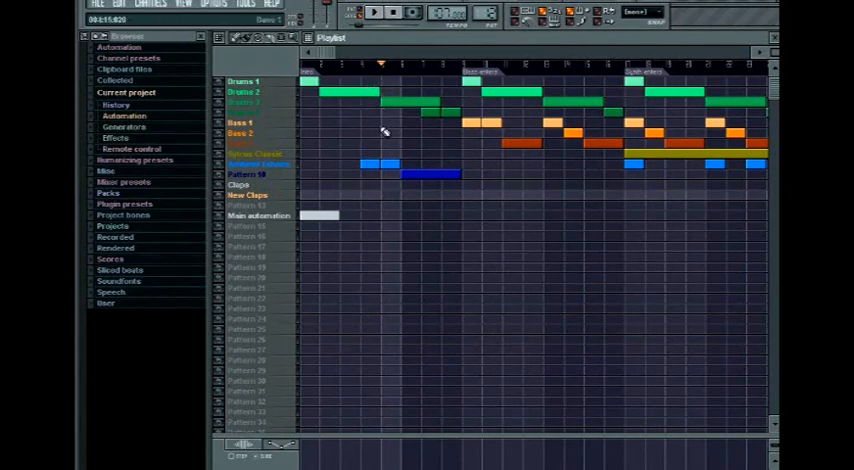
mouse_move(384, 136)
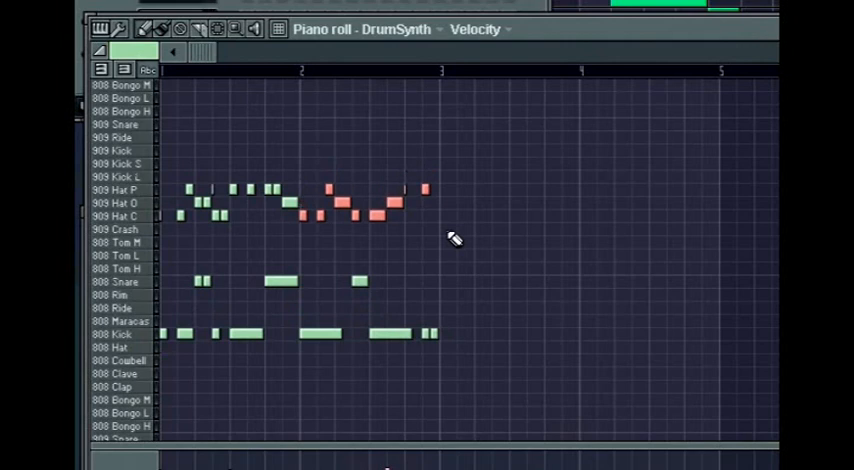
Scroll the DrumSynth piano roll keys down to the drum note range.
scroll("down", 3)
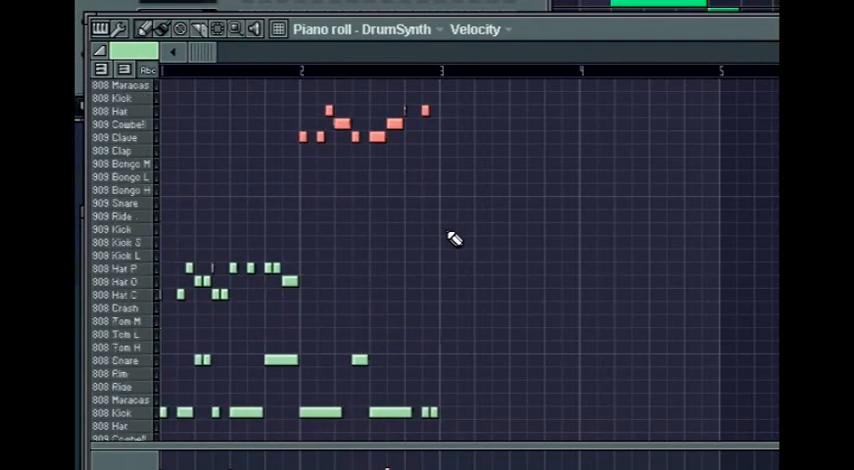
scroll("down", 3)
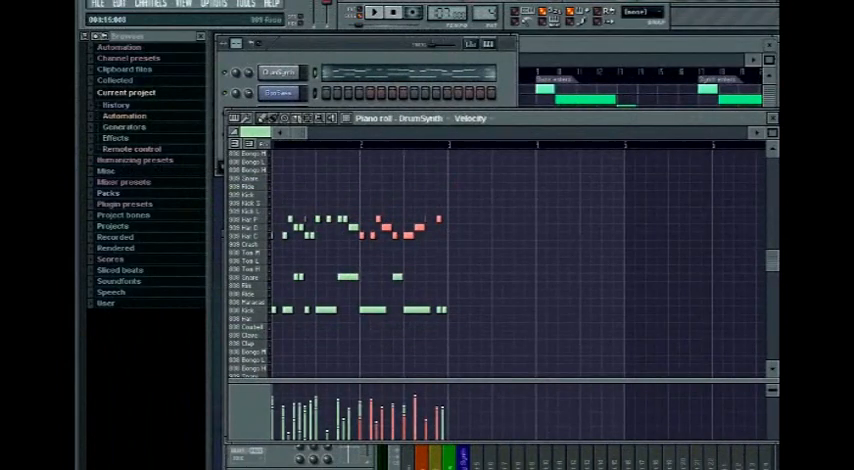
mouse_move(618, 188)
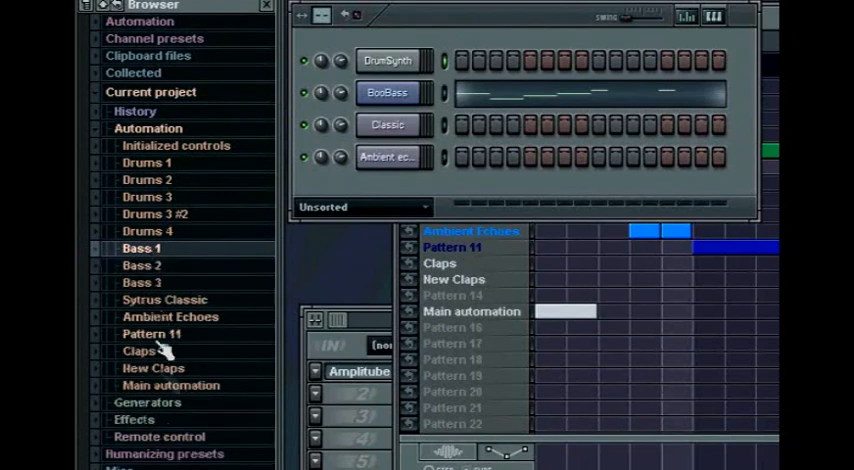
Expand Main automation in the browser to list its Fruity DrumSynth Live parameters.
left_click(168, 384)
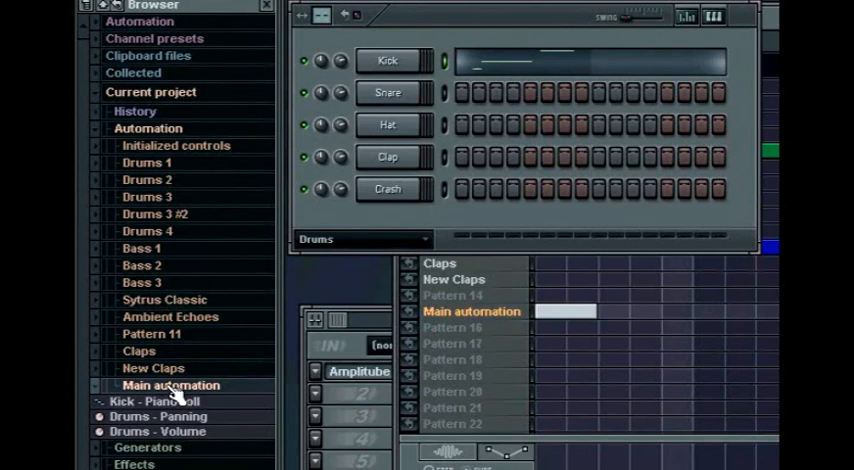
left_click(156, 416)
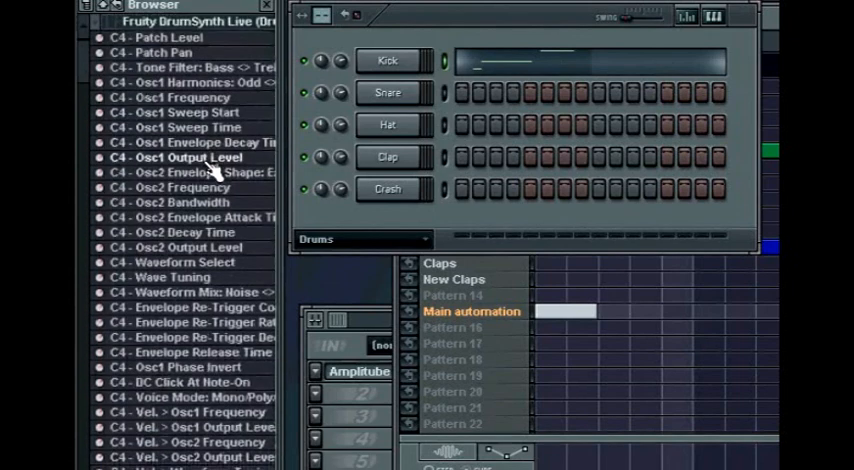
View the Patch Level parameter's options, then collapse Effects back to top-level categories.
right_click(160, 36)
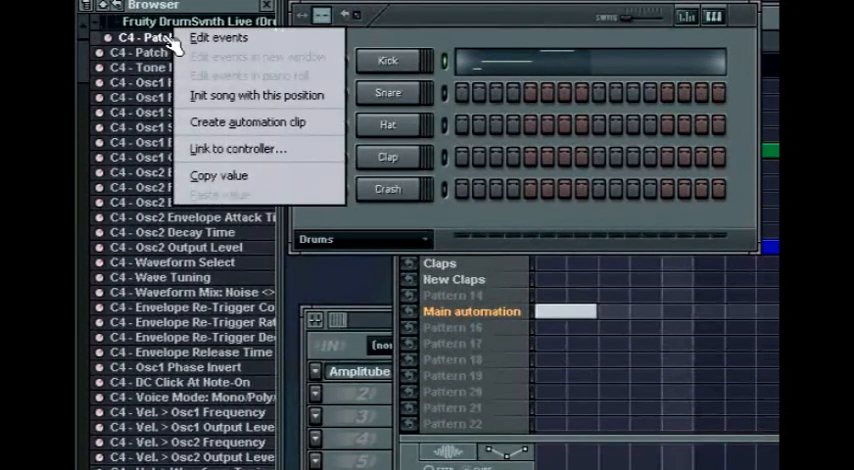
left_click(212, 36)
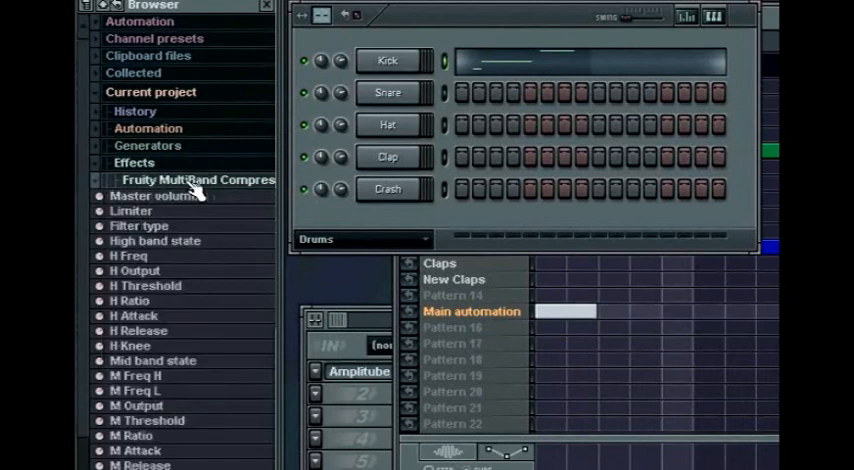
left_click(134, 162)
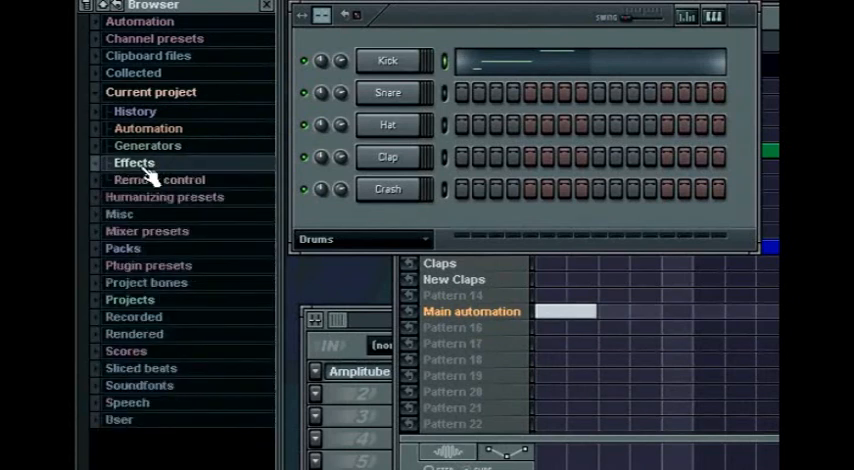